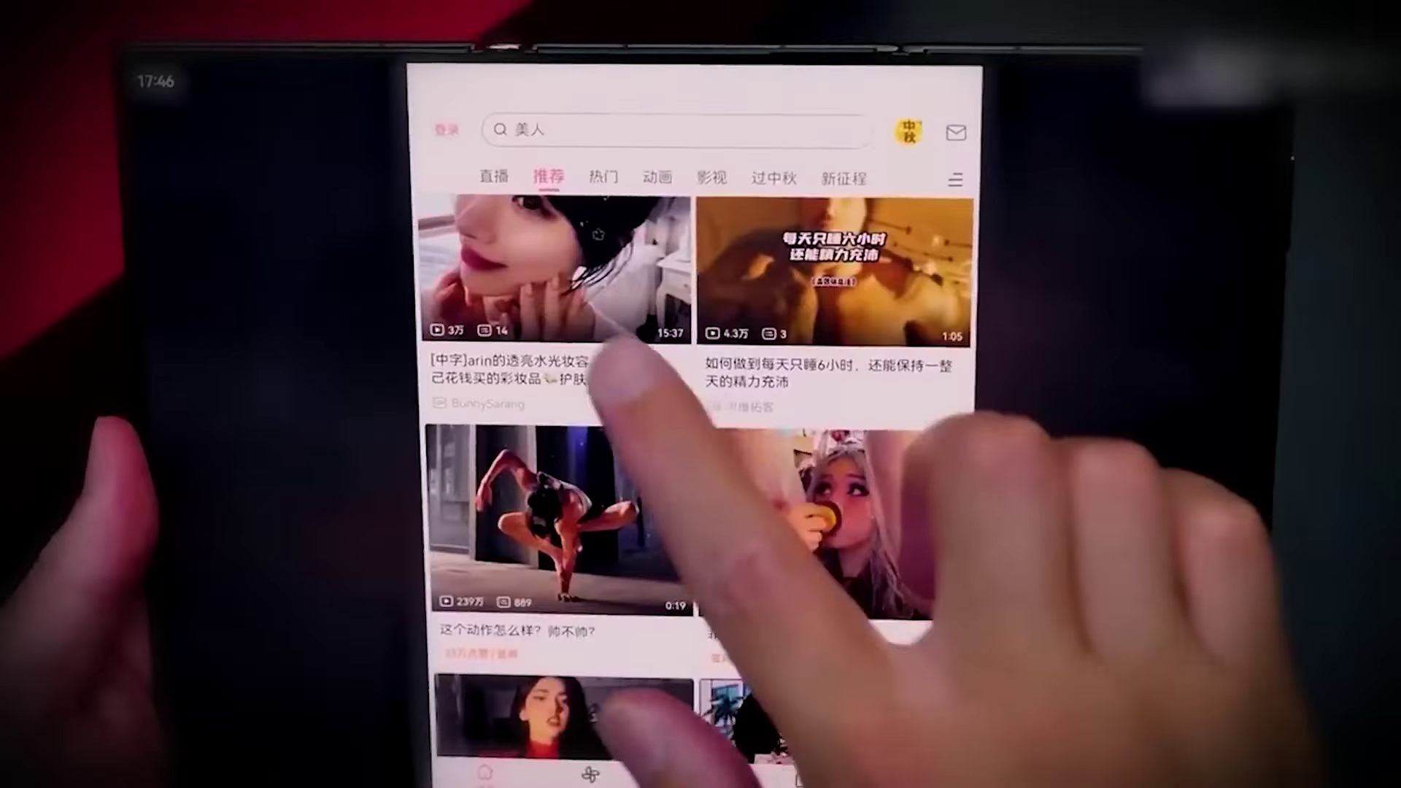
Open the first makeup tutorial video in the recommended feed in the split-screen player.
{"action": "left_click", "coordinate": [523, 270]}
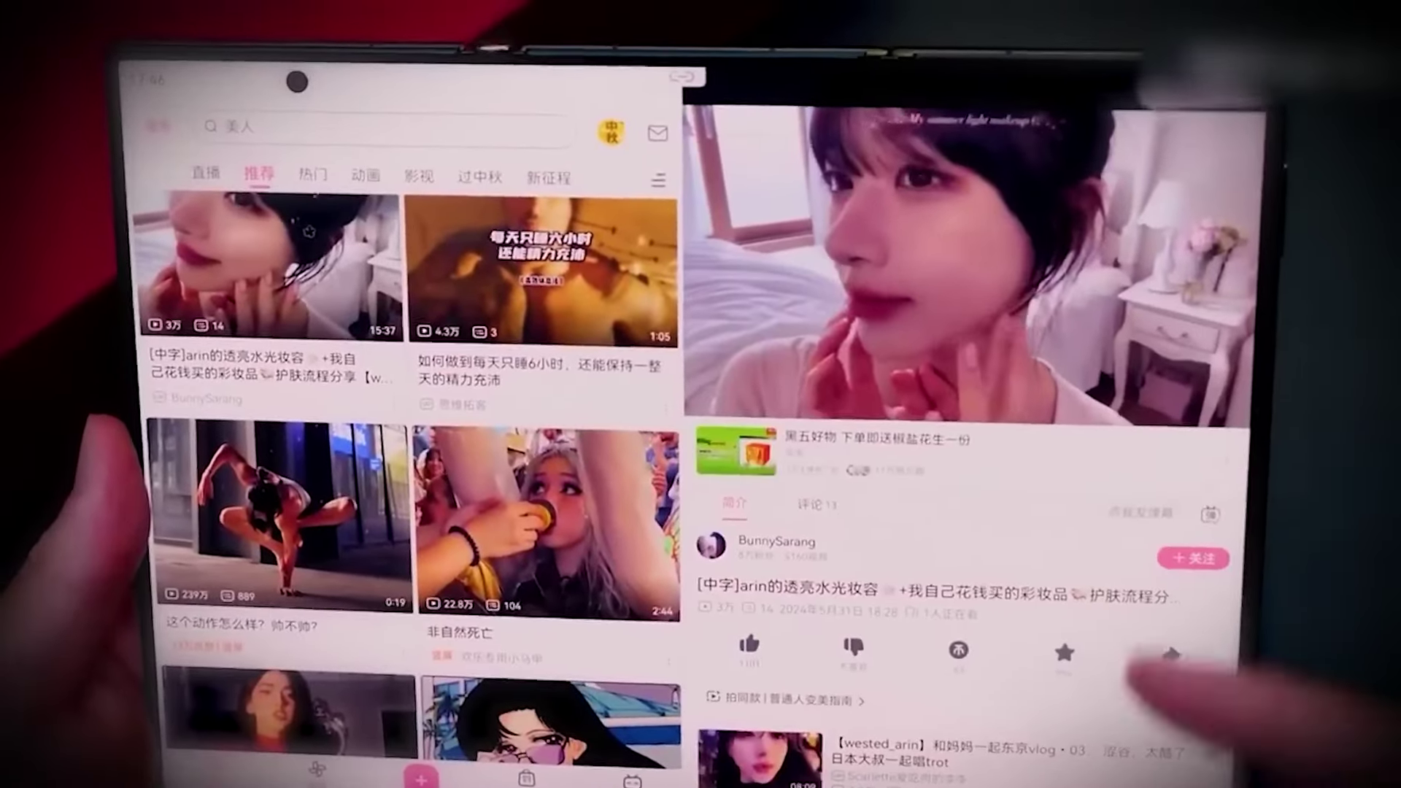